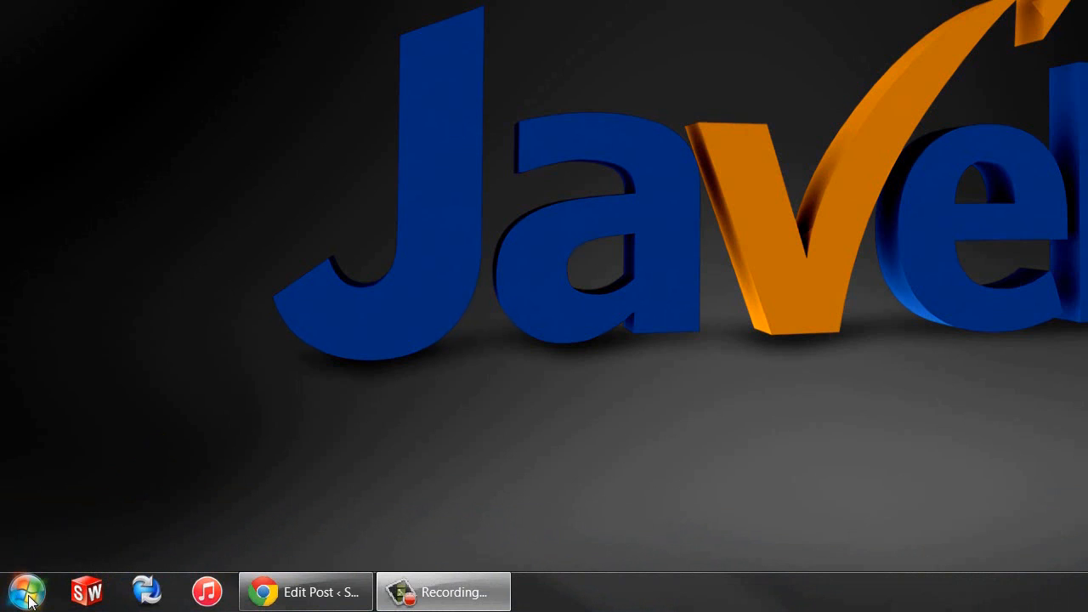
Launch SolidWorks Enterprise PDM View Setup from Start > All Programs
left_click(24, 591)
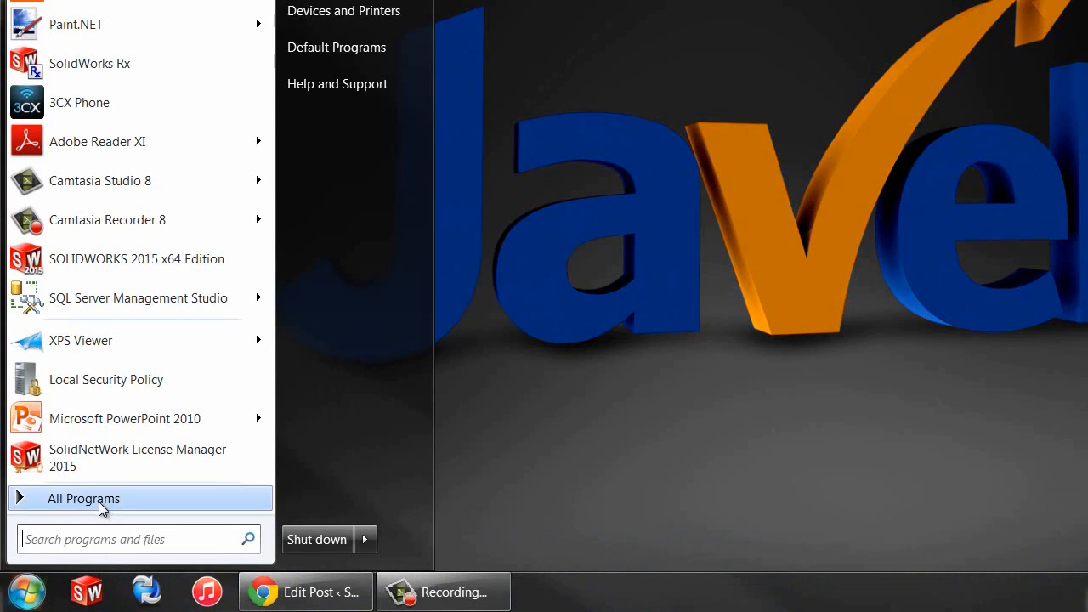
left_click(83, 498)
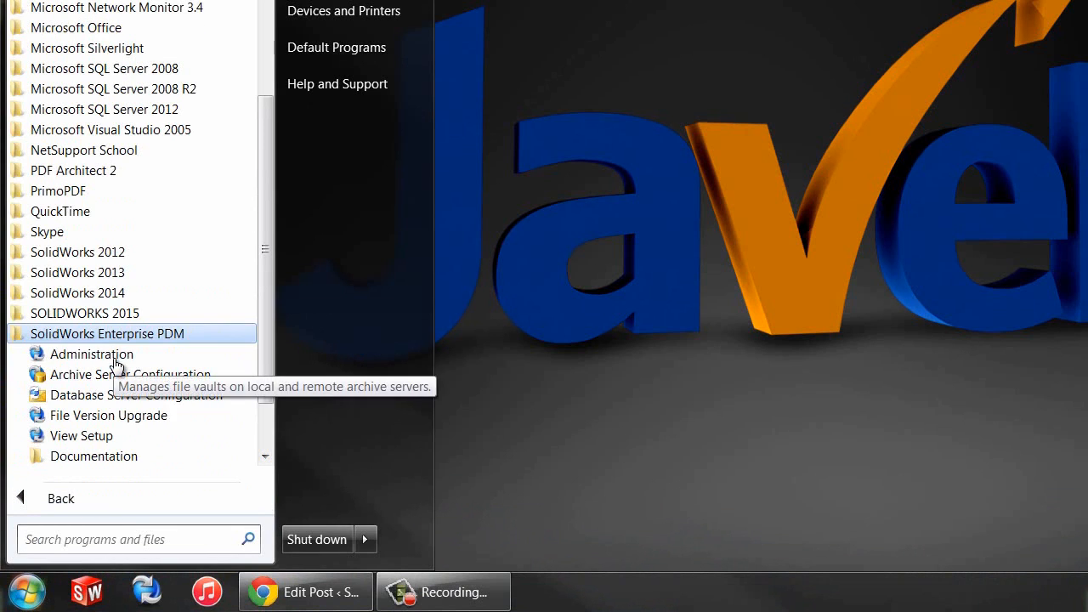
mouse_move(82, 435)
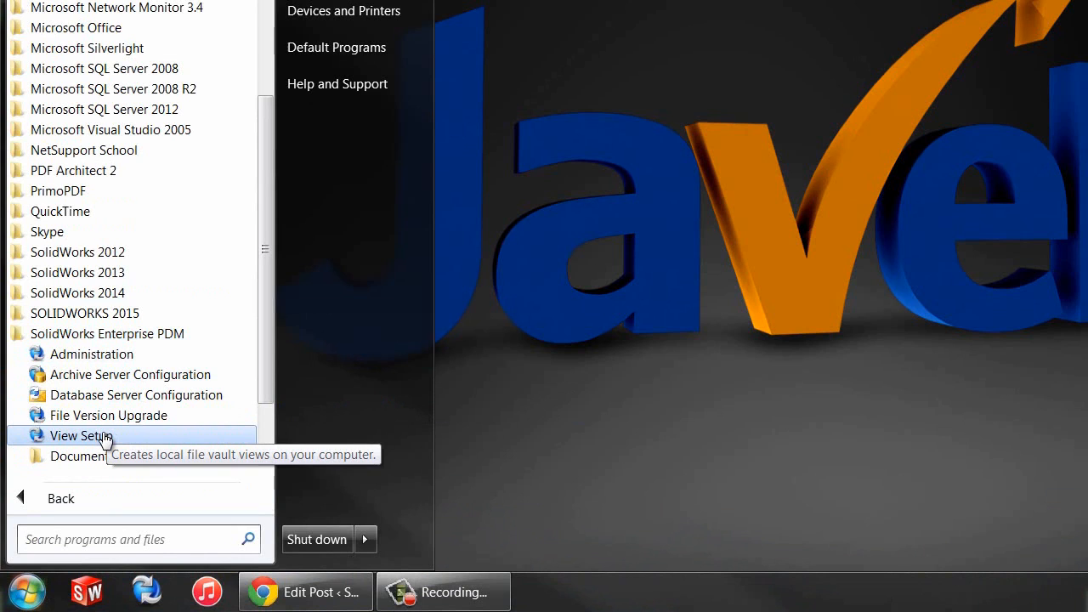
left_click(82, 435)
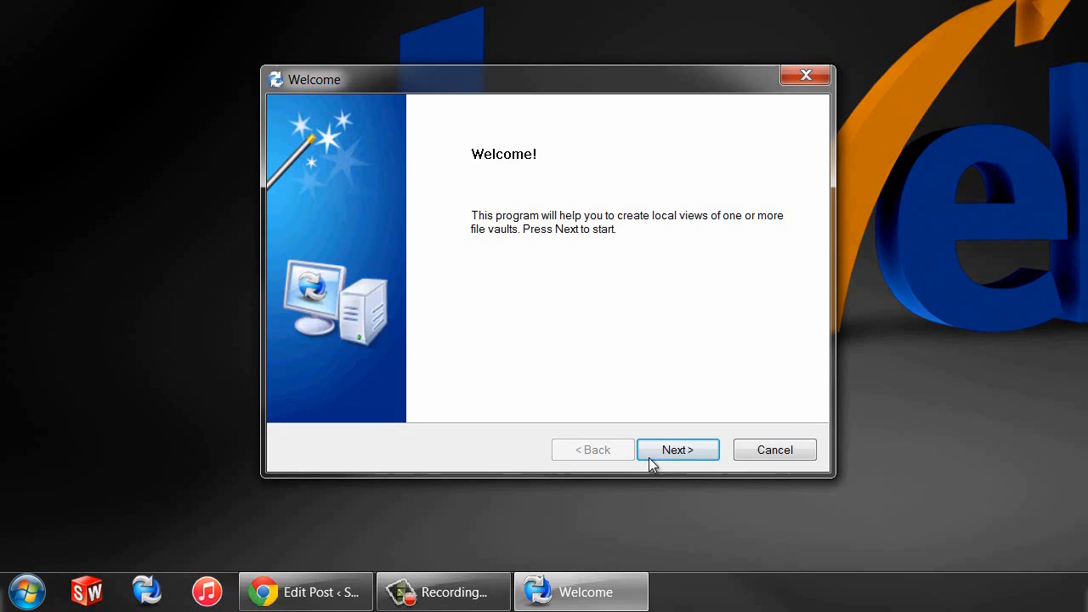
Connect to the JAVELIN144 archive server, dismissing manual Add server, and continue to vault selection
left_click(677, 449)
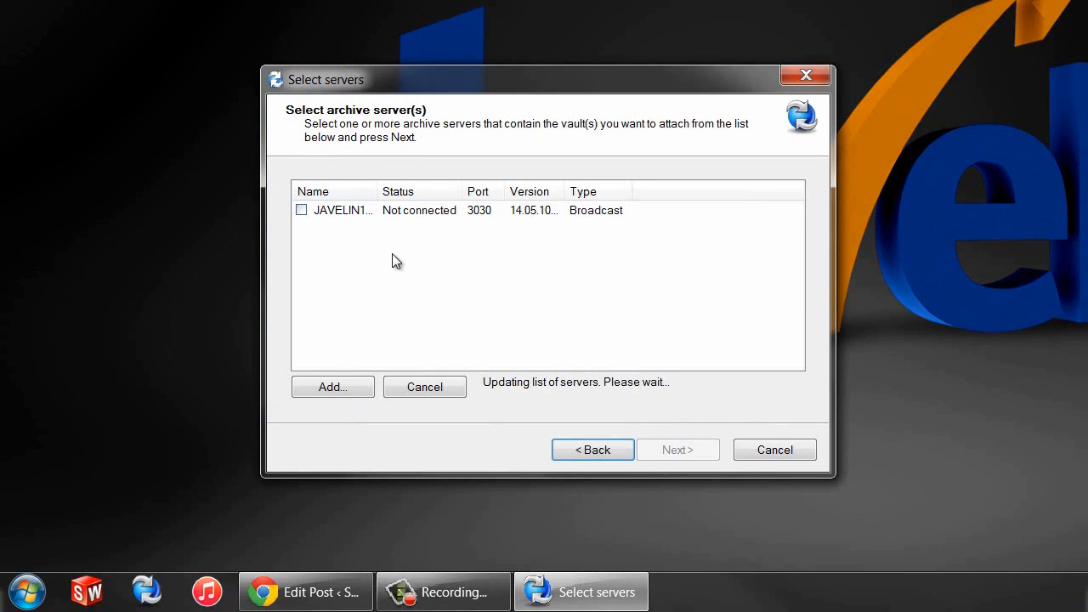
left_click(301, 211)
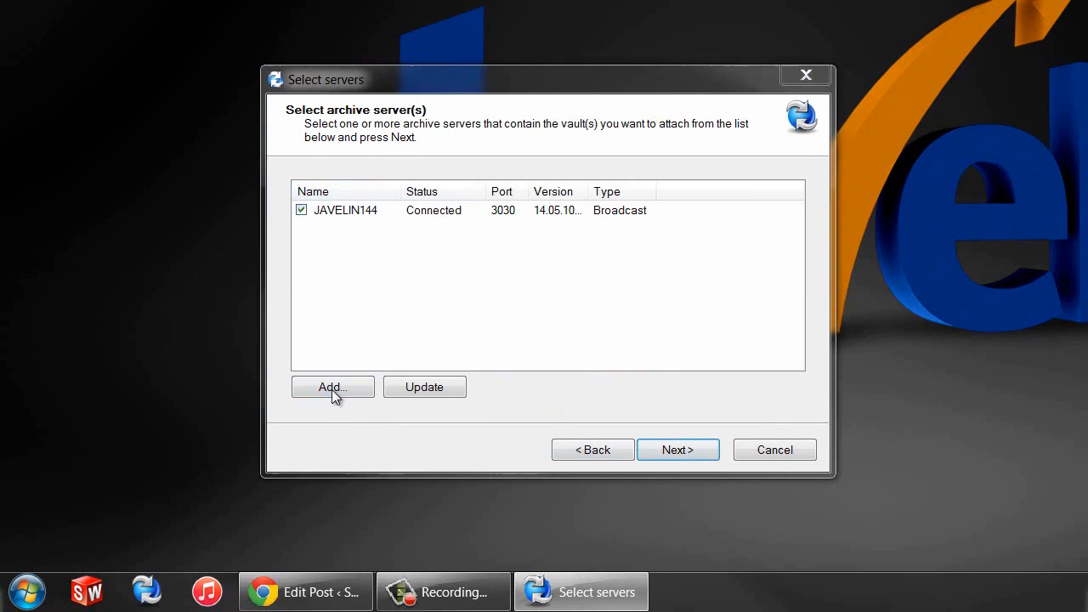
left_click(332, 387)
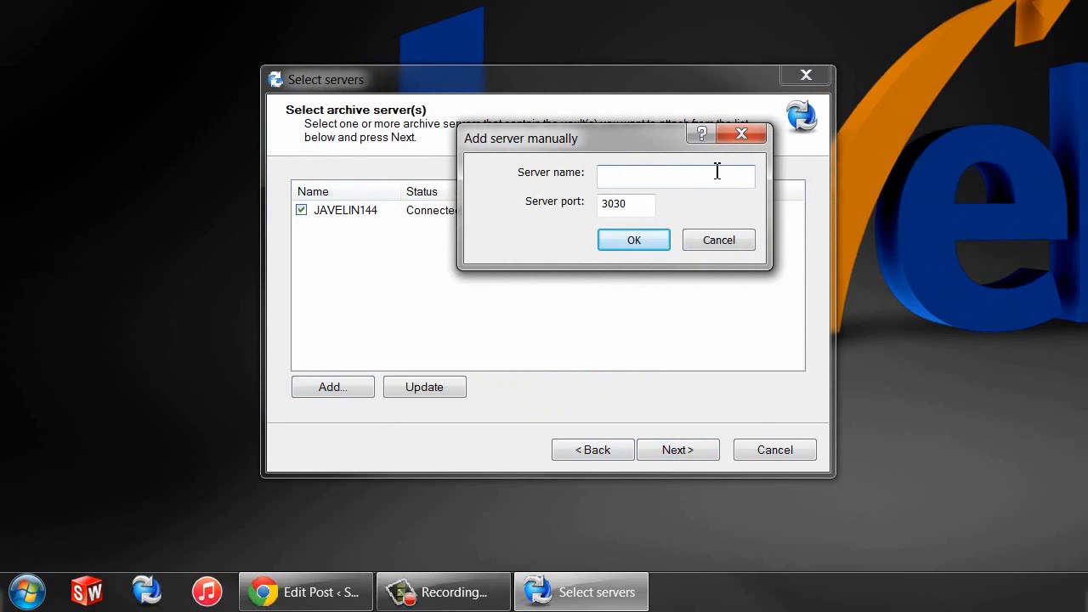
left_click(718, 238)
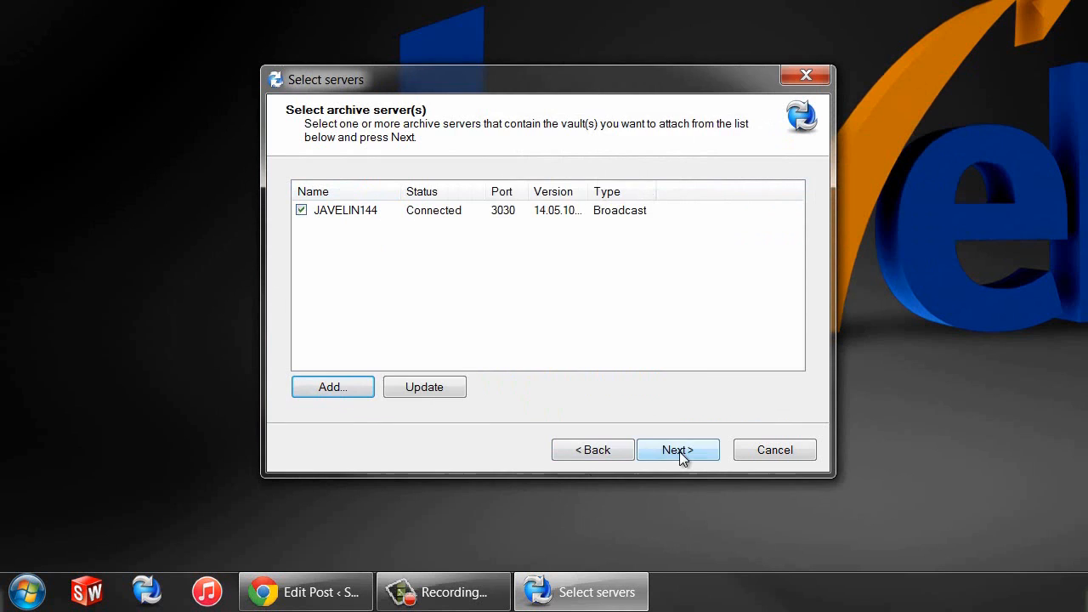
left_click(677, 448)
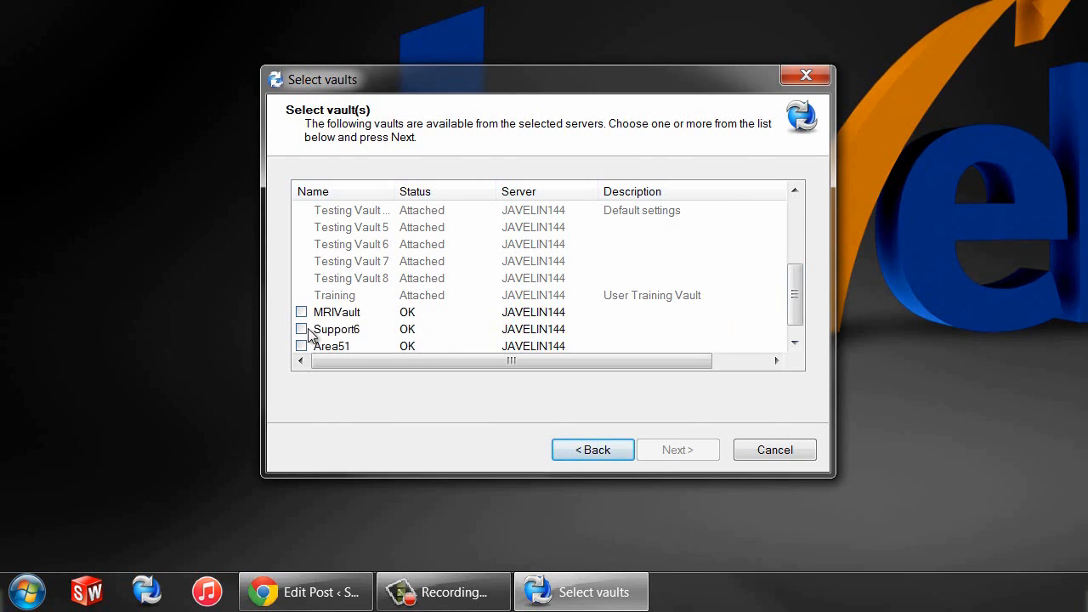
Choose the Support6 vault and accept C:\ for all users on this computer as its location
left_click(676, 449)
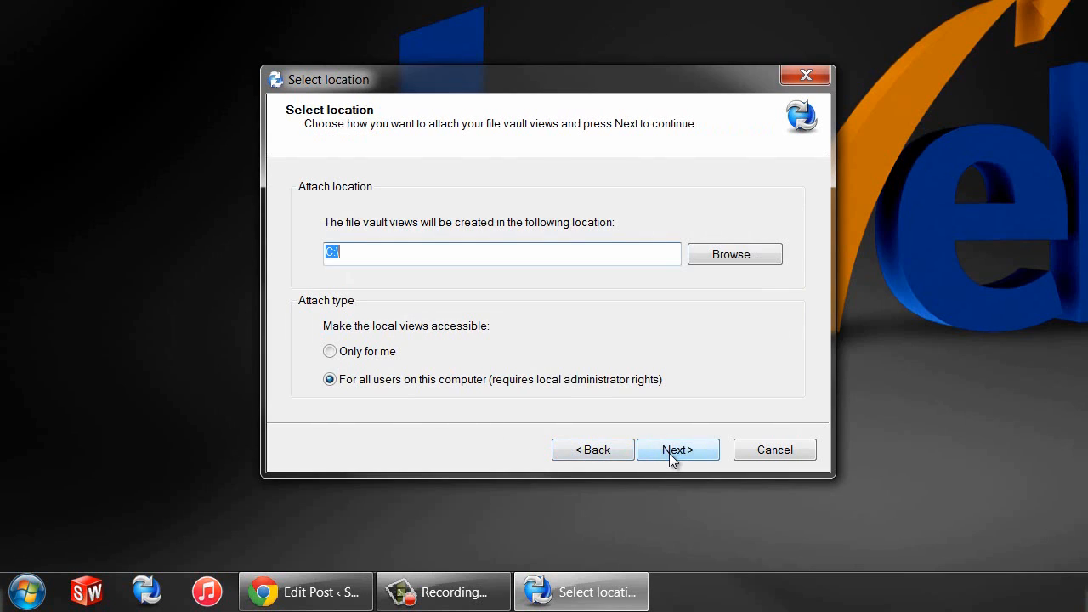
mouse_move(619, 238)
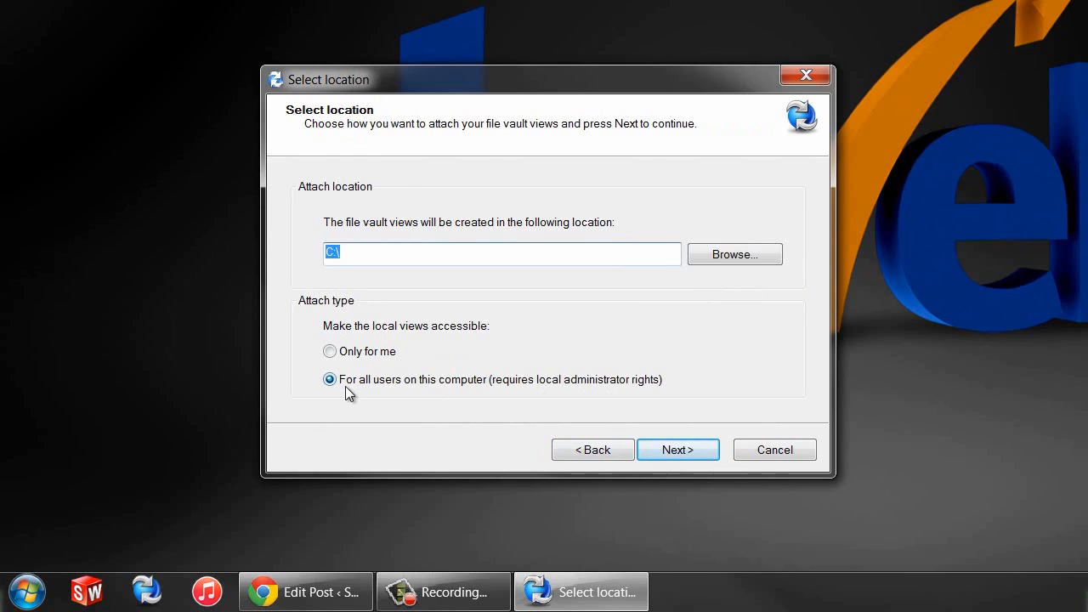
left_click(676, 448)
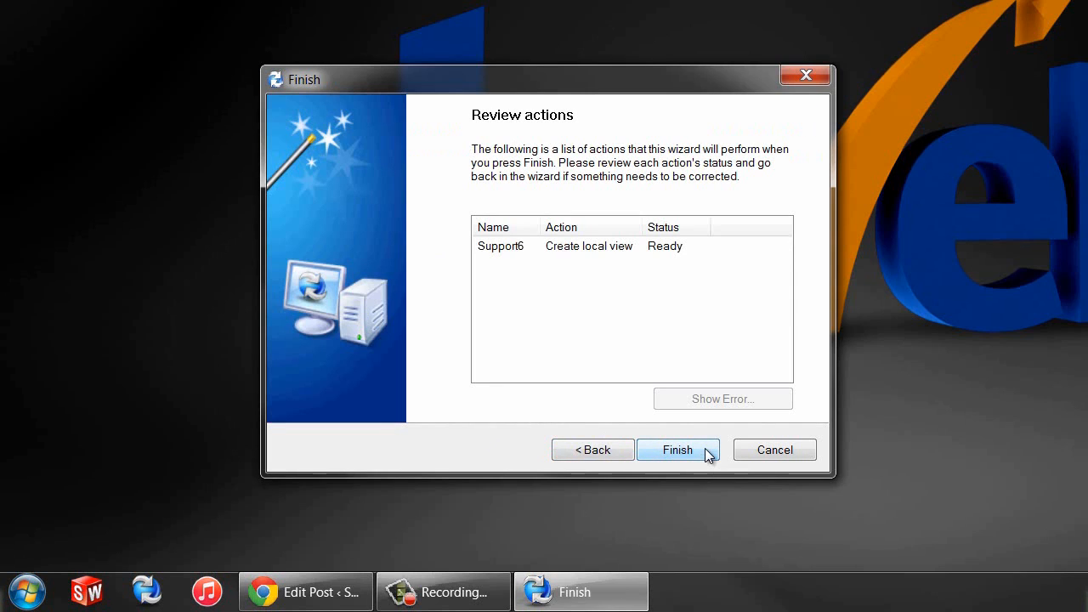
Finish creating the Support6 local view and close the wizard once it shows Completed
left_click(677, 449)
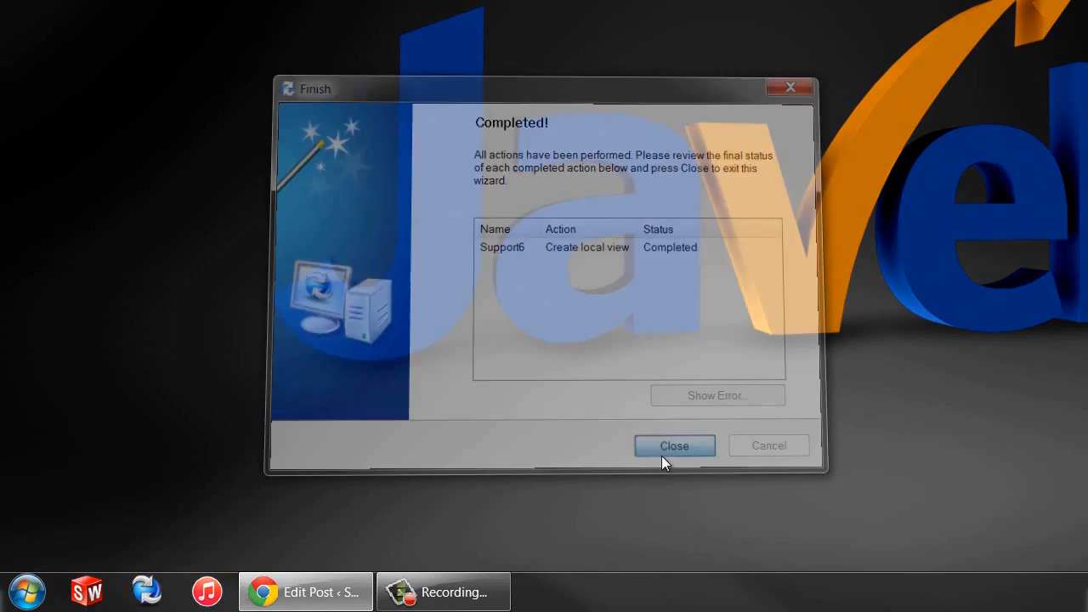
left_click(673, 445)
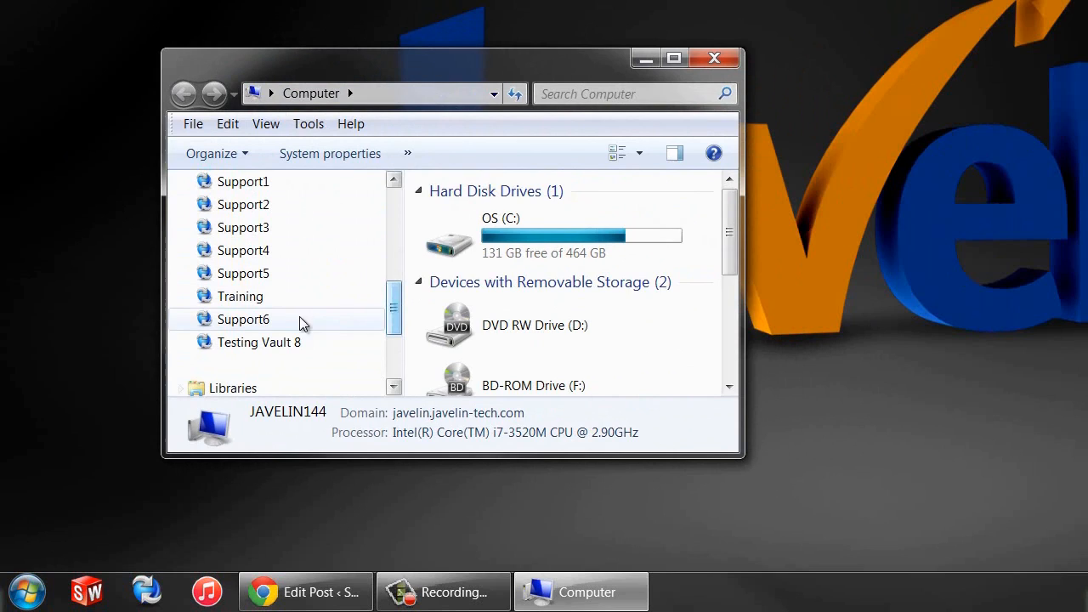
Log in to the Support6 vault with the password and open its contents in Explorer
double_click(243, 320)
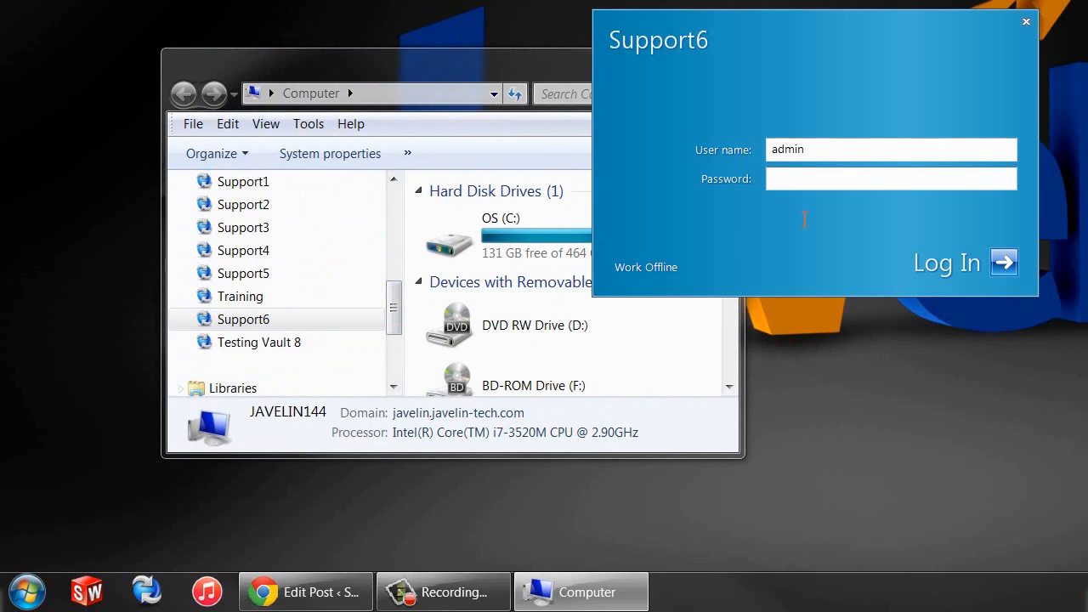
type("•")
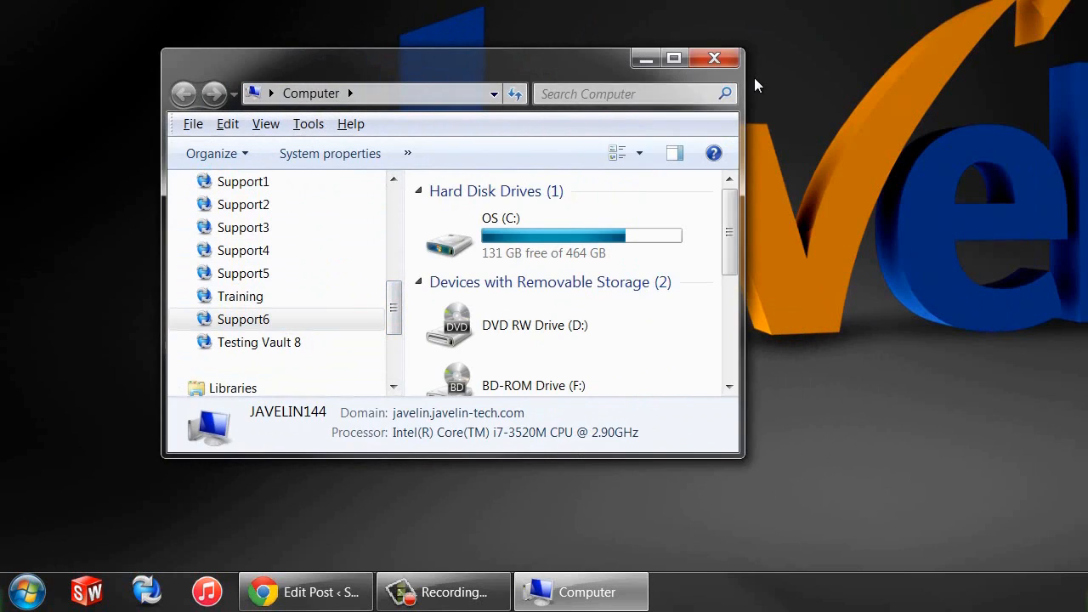
double_click(243, 320)
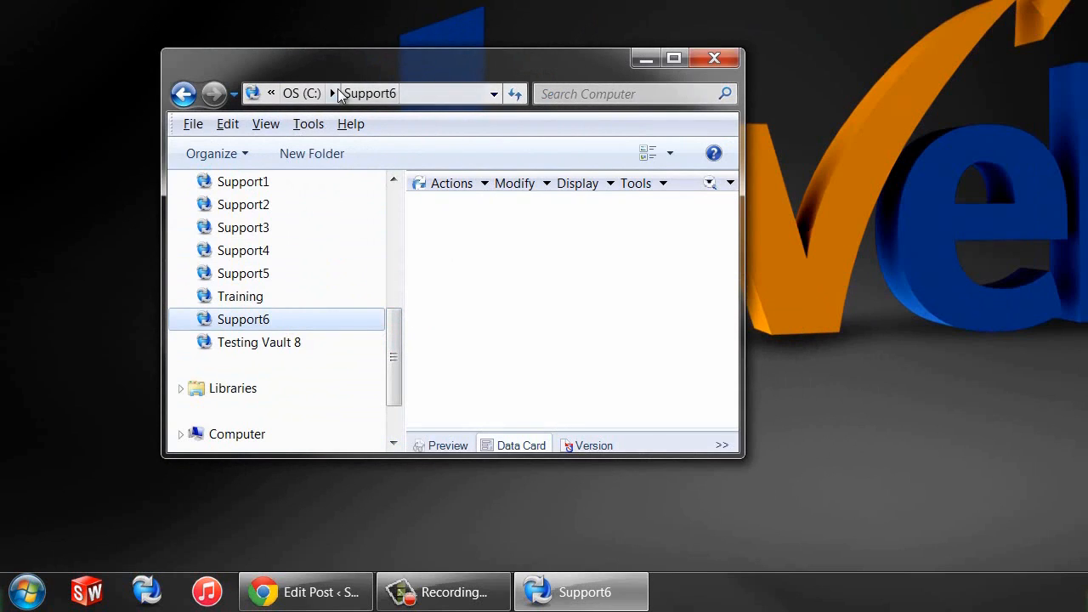